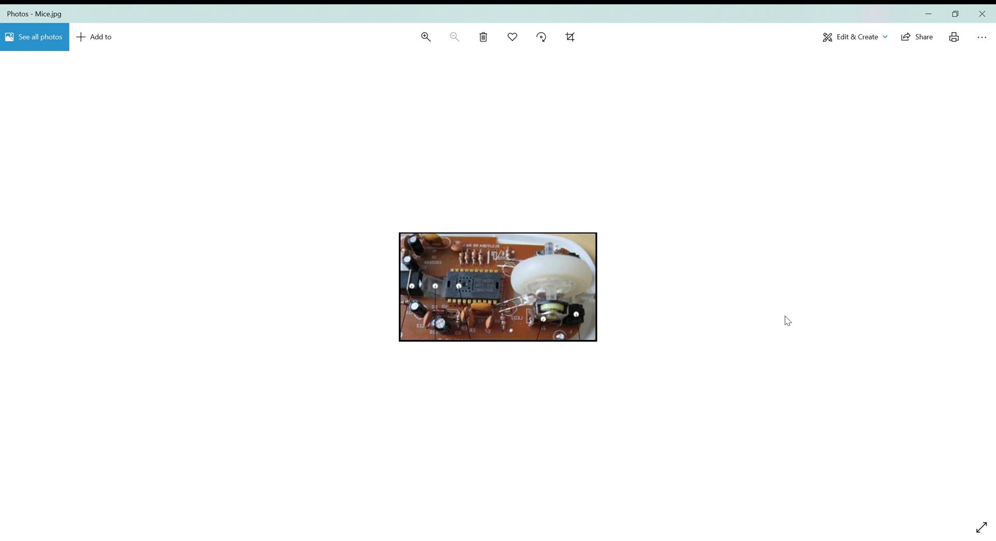
pyautogui.moveTo(252, 356)
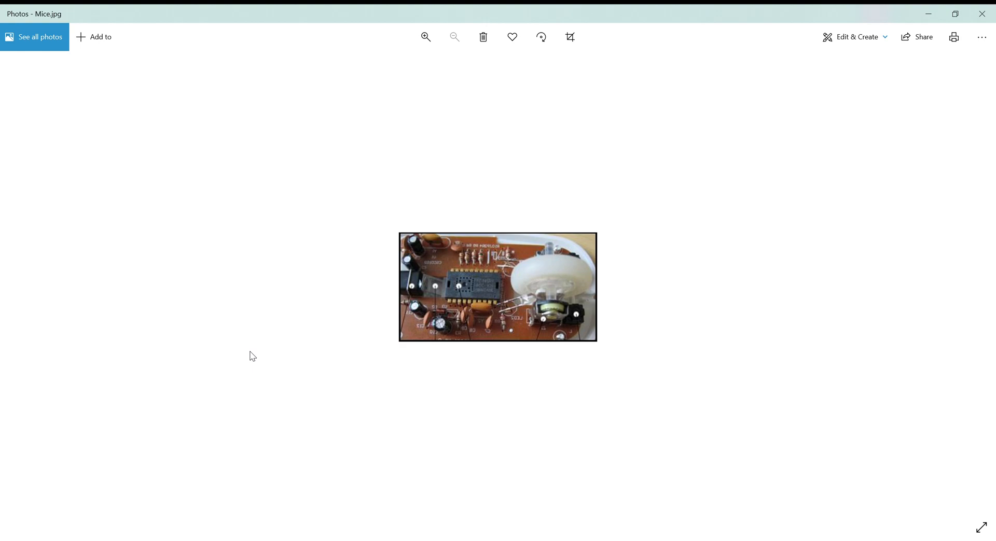
pyautogui.moveTo(386, 362)
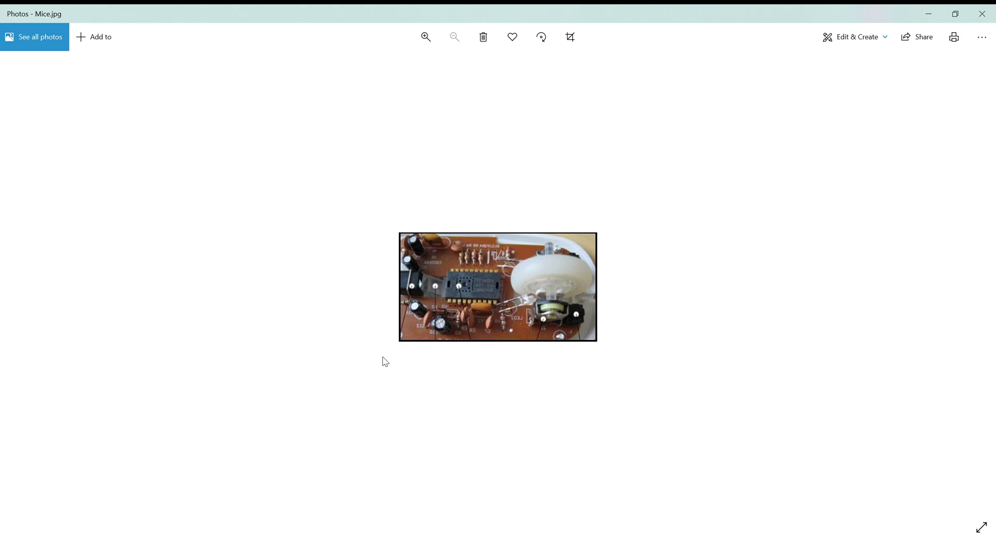
pyautogui.moveTo(406, 351)
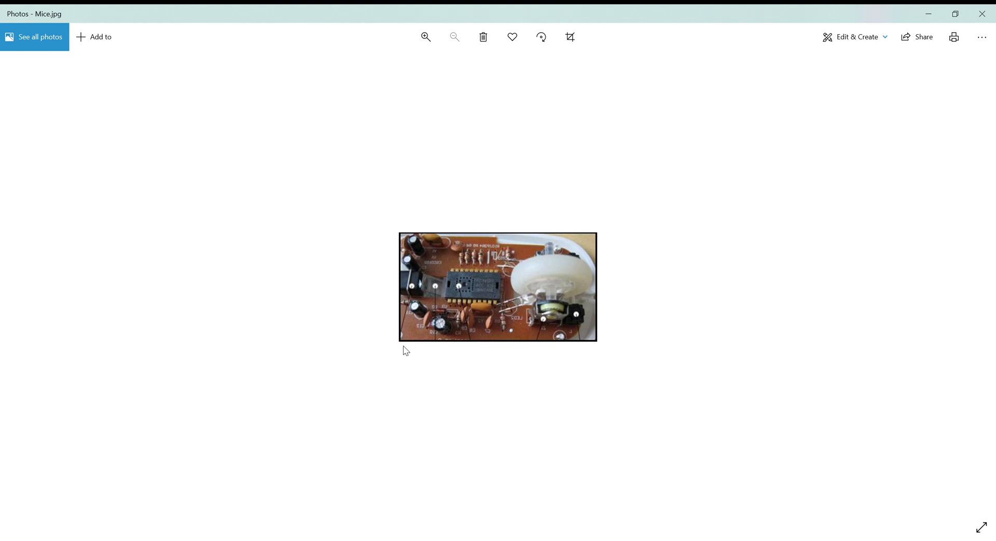
pyautogui.moveTo(406, 315)
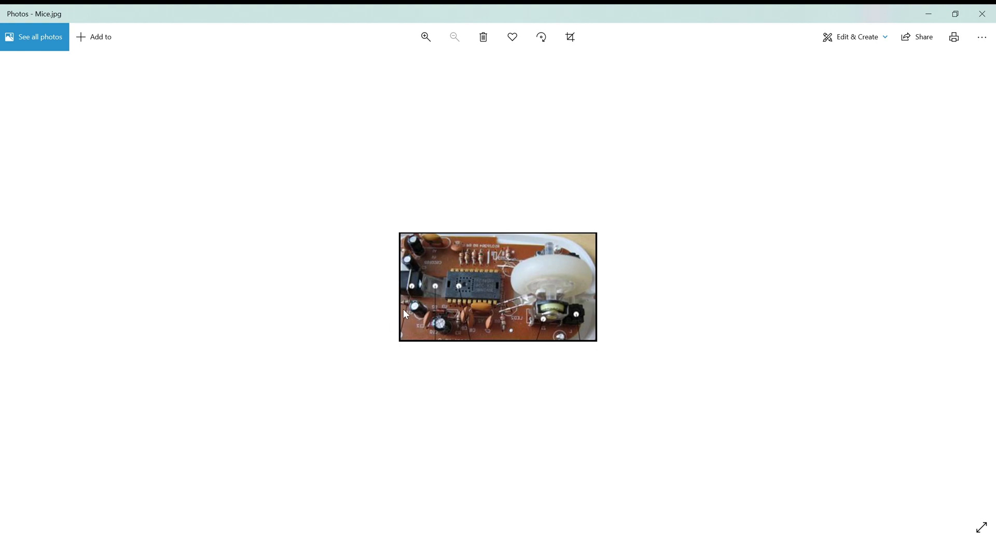
pyautogui.moveTo(426, 287)
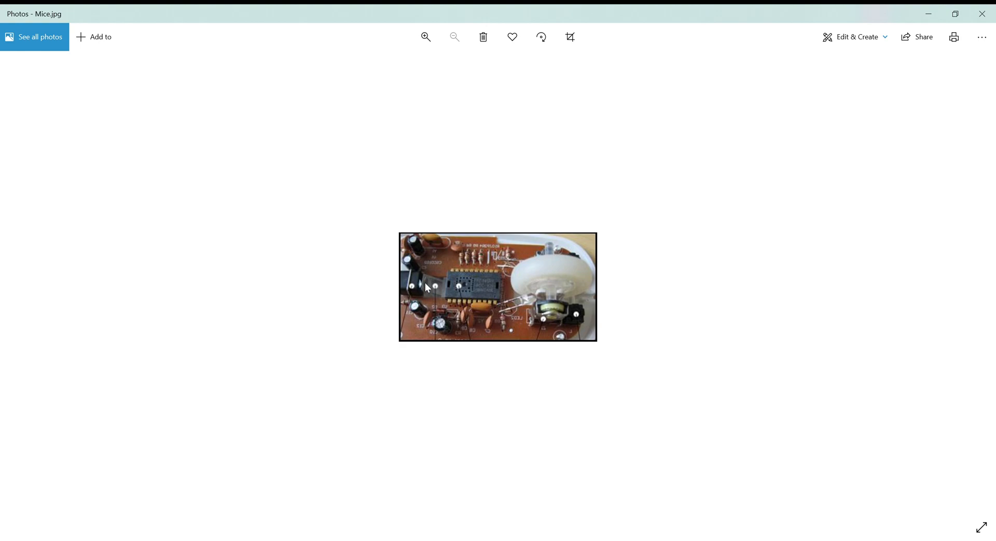
pyautogui.moveTo(415, 305)
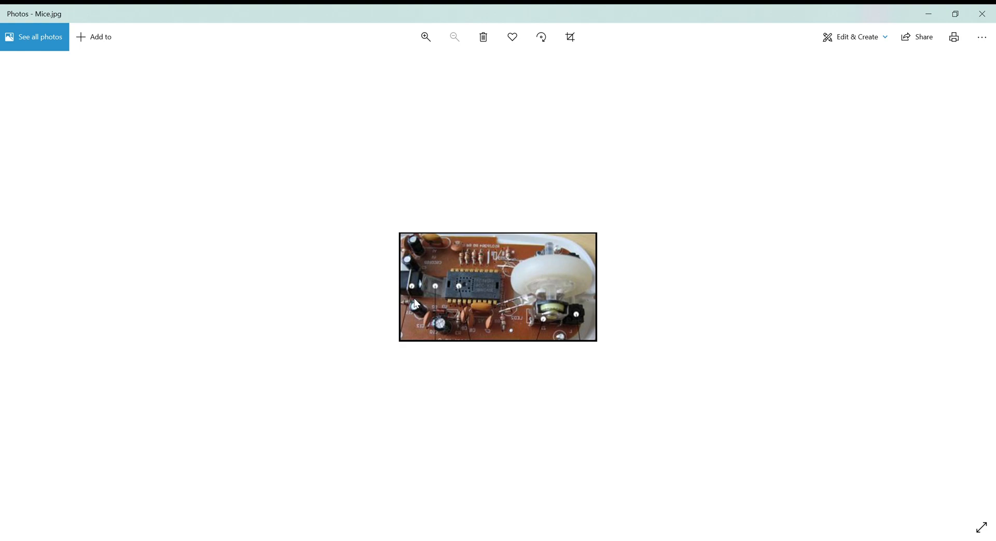
pyautogui.moveTo(433, 293)
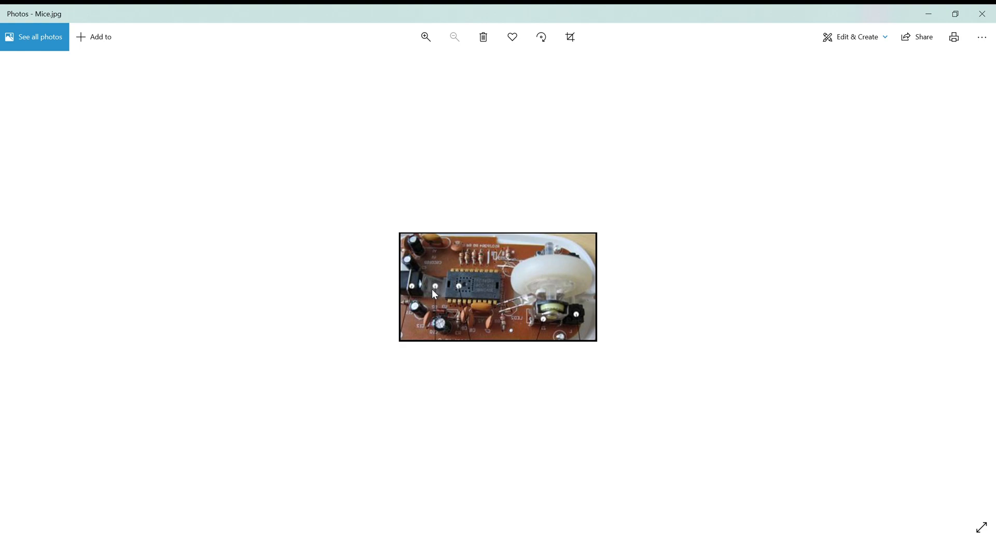
pyautogui.moveTo(437, 295)
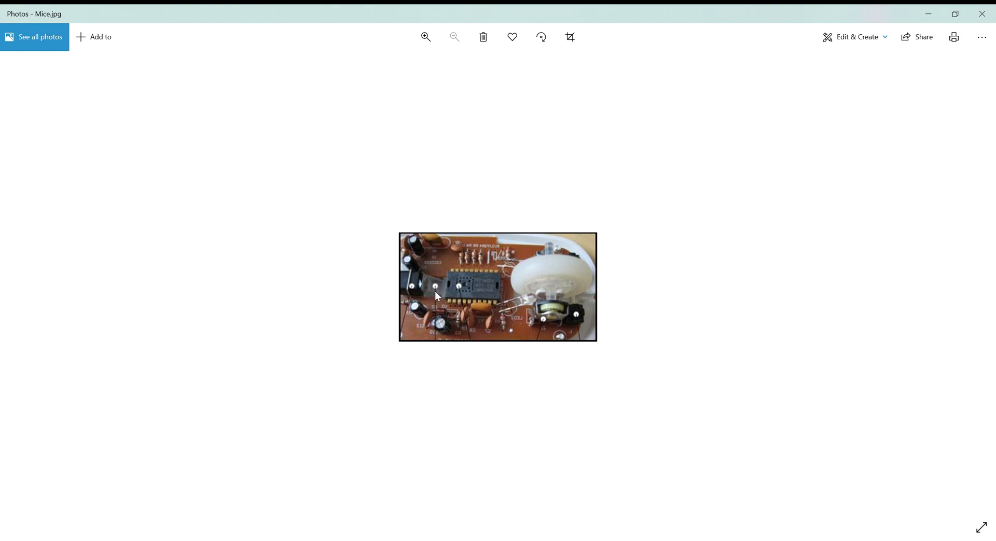
pyautogui.moveTo(459, 288)
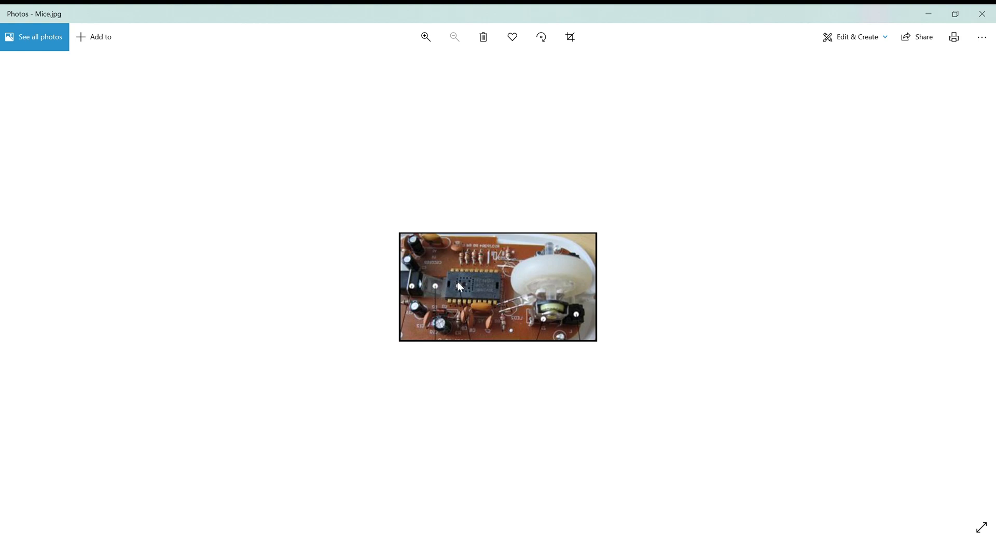
pyautogui.moveTo(464, 289)
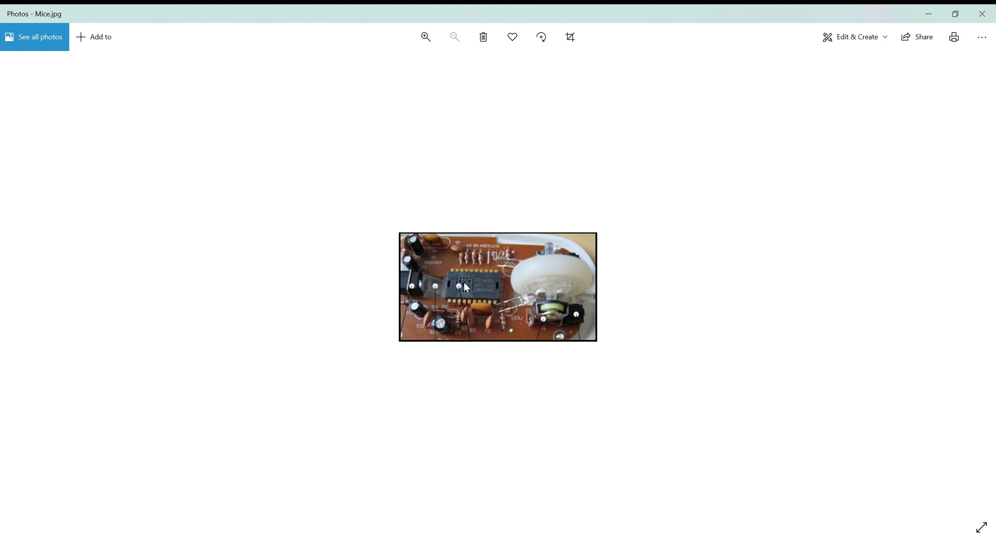
pyautogui.moveTo(462, 305)
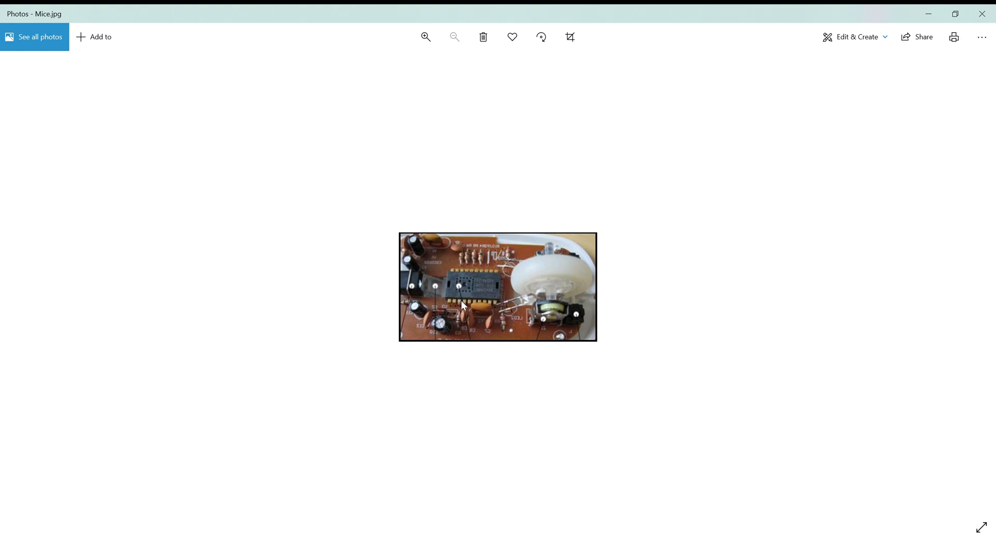
pyautogui.moveTo(465, 286)
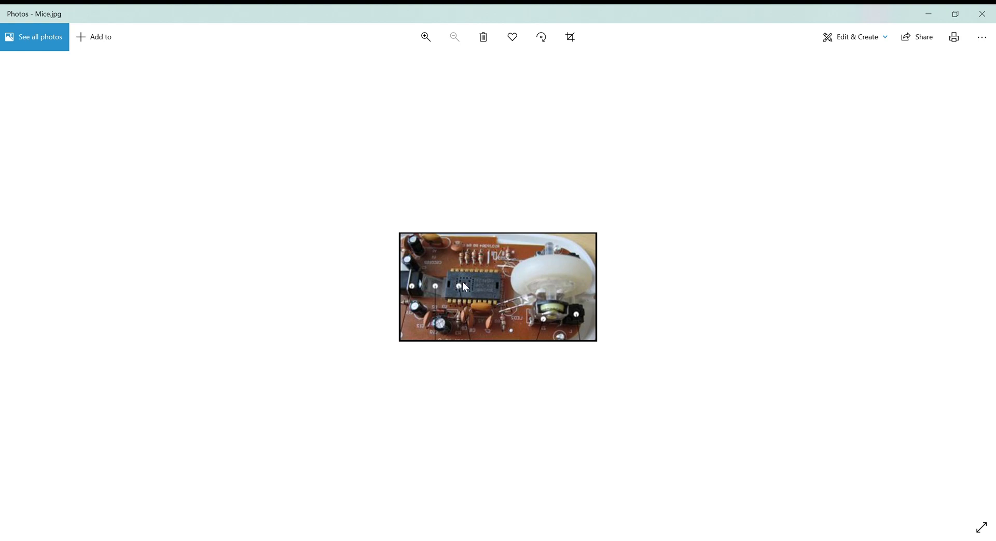
pyautogui.moveTo(495, 302)
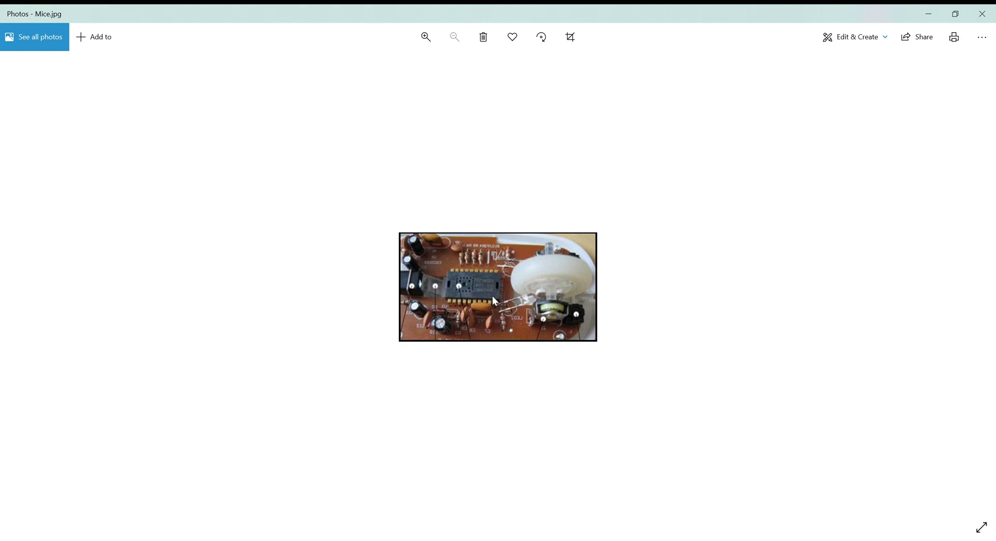
pyautogui.moveTo(485, 296)
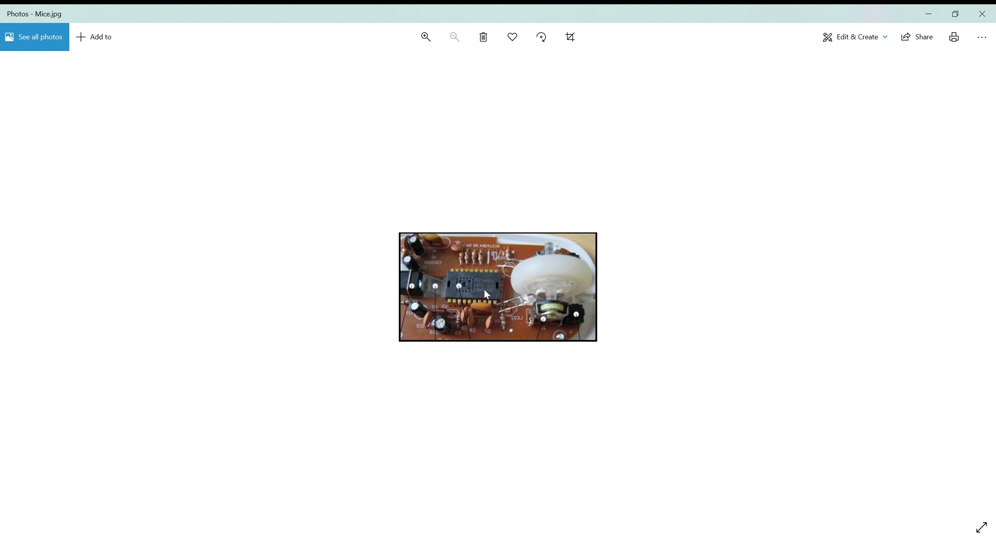
pyautogui.moveTo(487, 290)
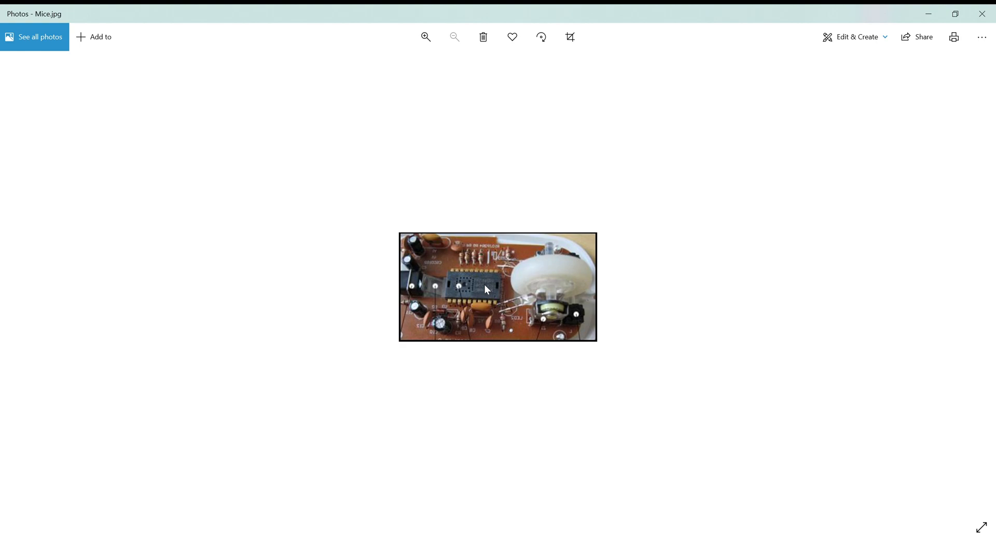
pyautogui.moveTo(485, 321)
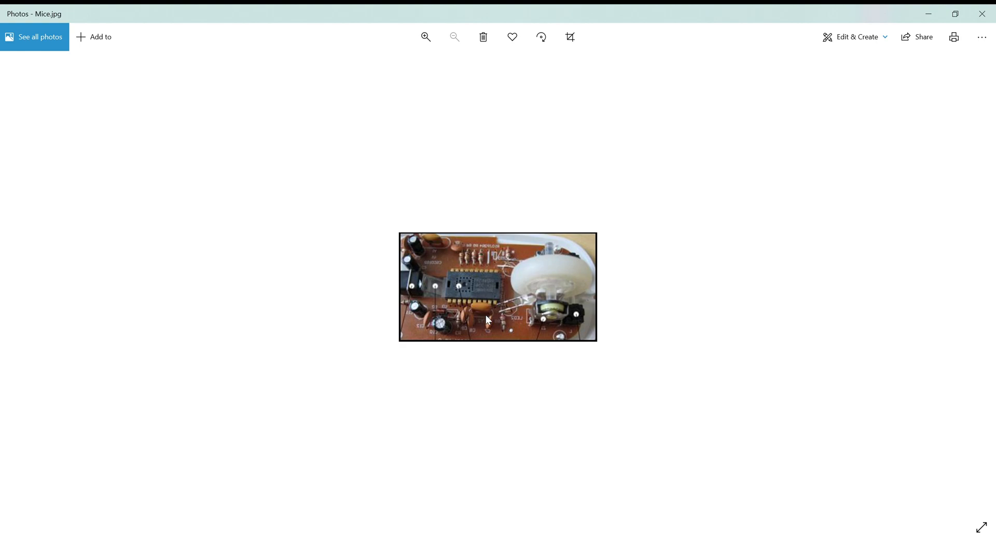
pyautogui.moveTo(491, 330)
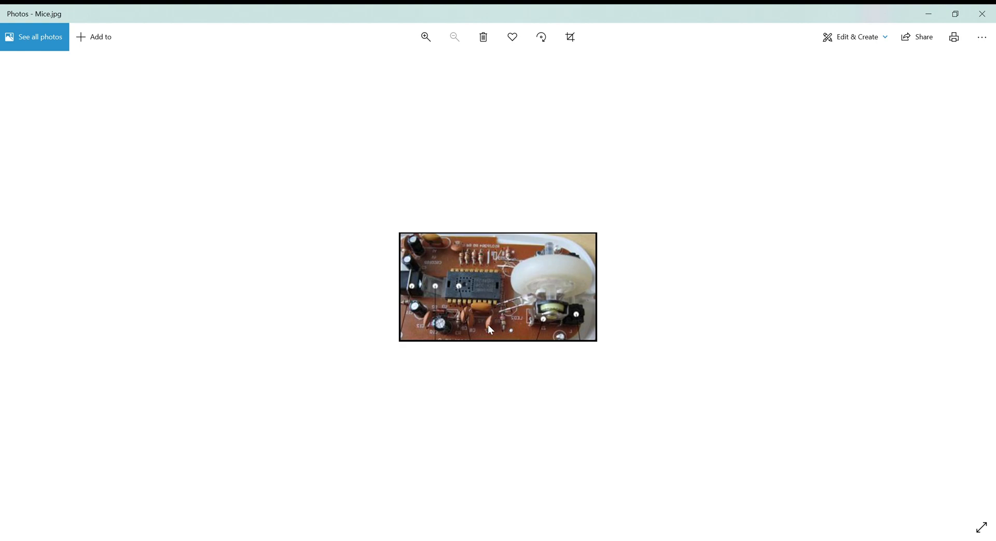
pyautogui.moveTo(497, 293)
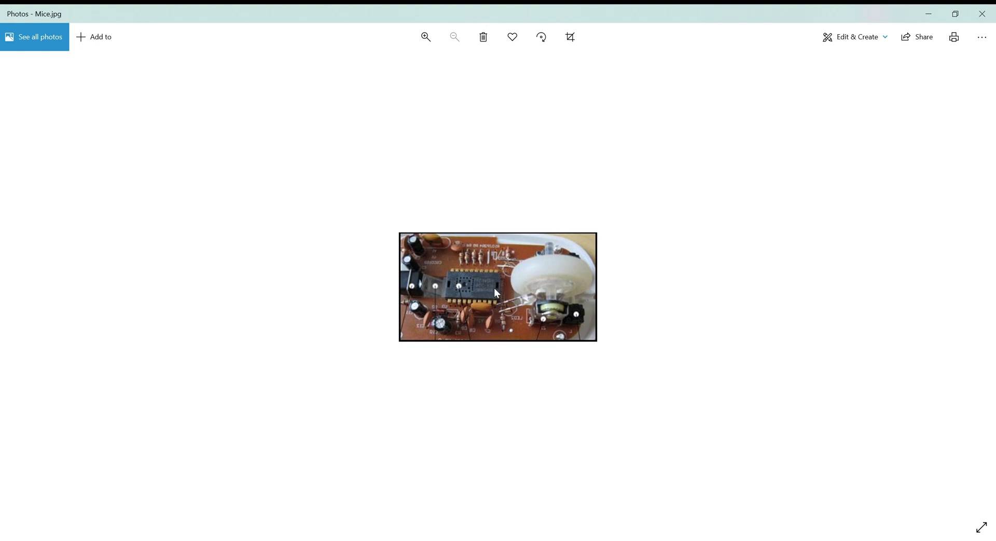
pyautogui.moveTo(467, 345)
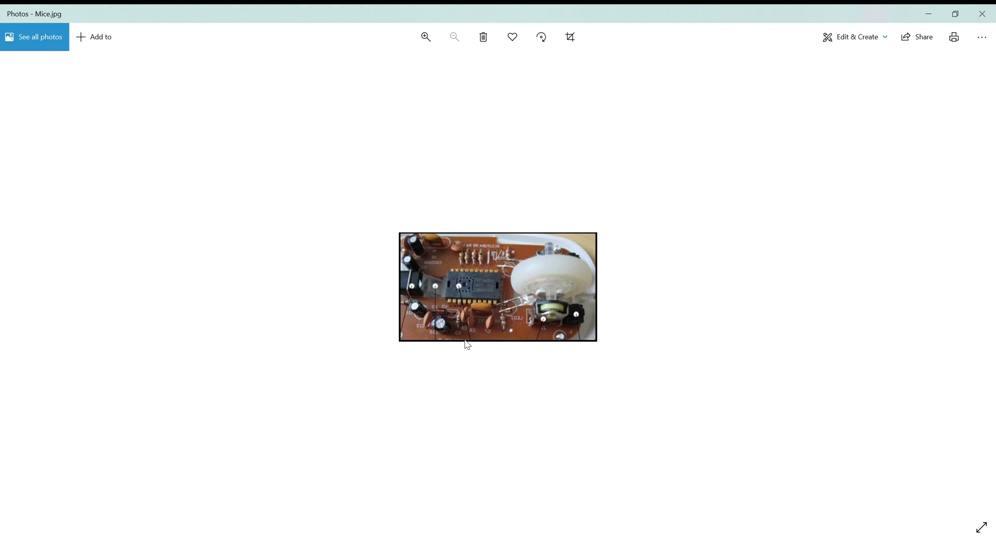
pyautogui.moveTo(481, 342)
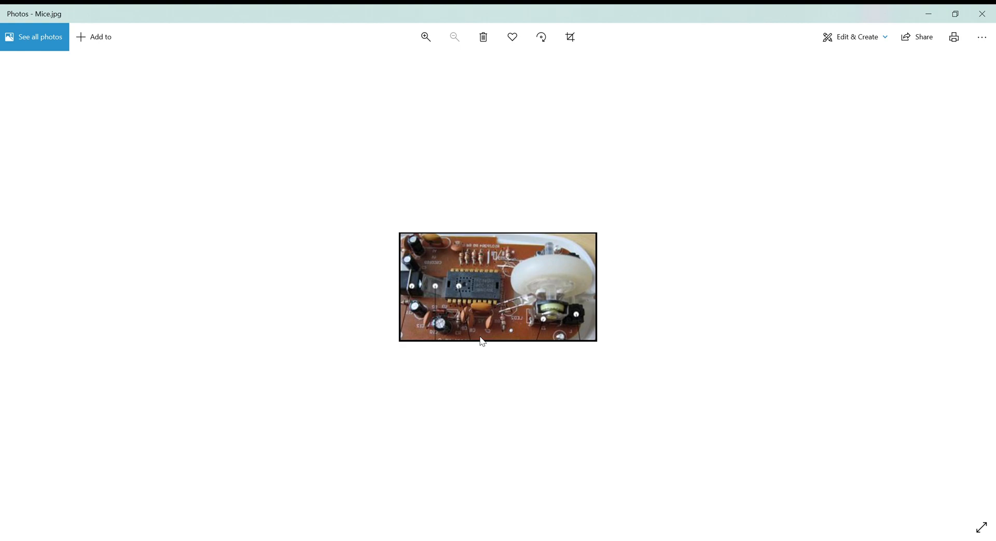
pyautogui.moveTo(561, 410)
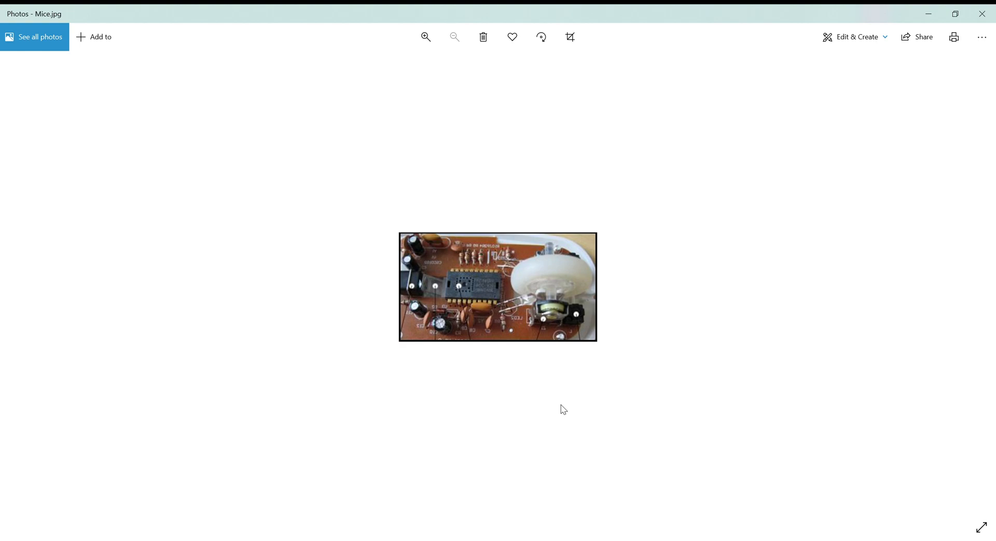
pyautogui.moveTo(577, 400)
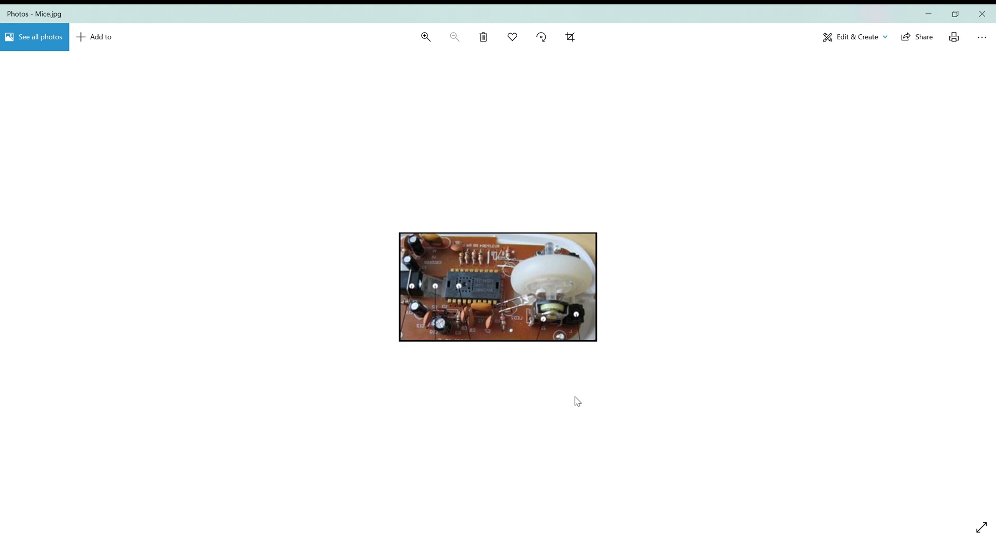
pyautogui.moveTo(566, 401)
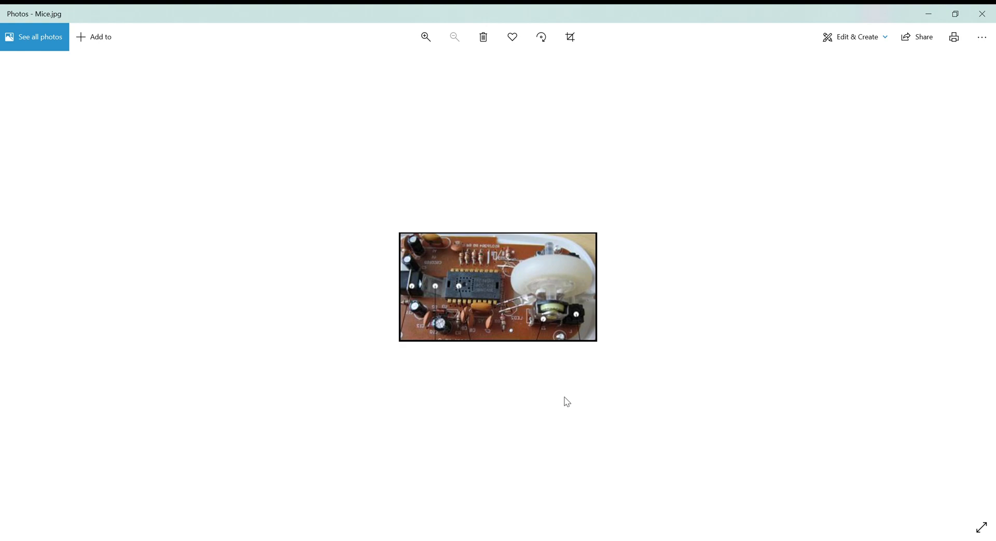
pyautogui.moveTo(543, 378)
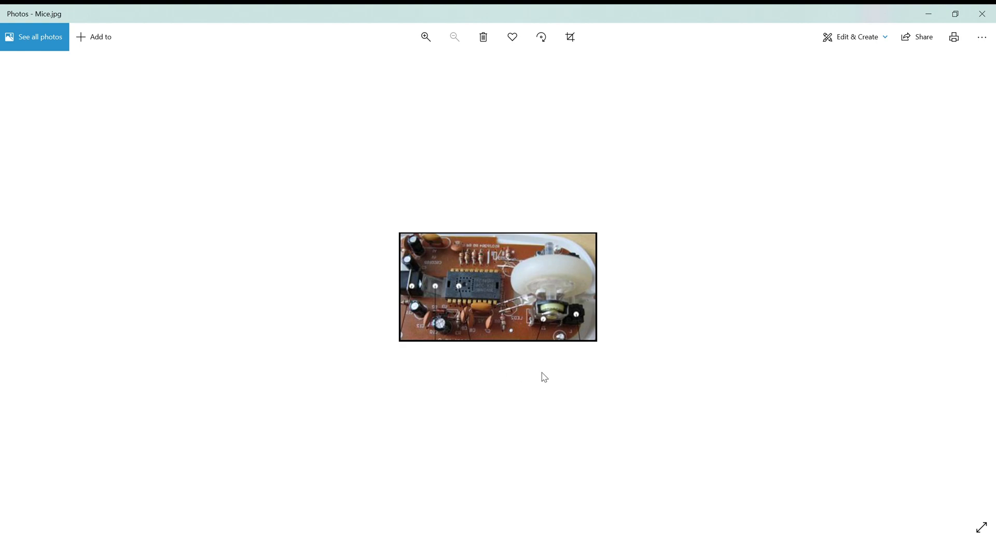
pyautogui.moveTo(548, 371)
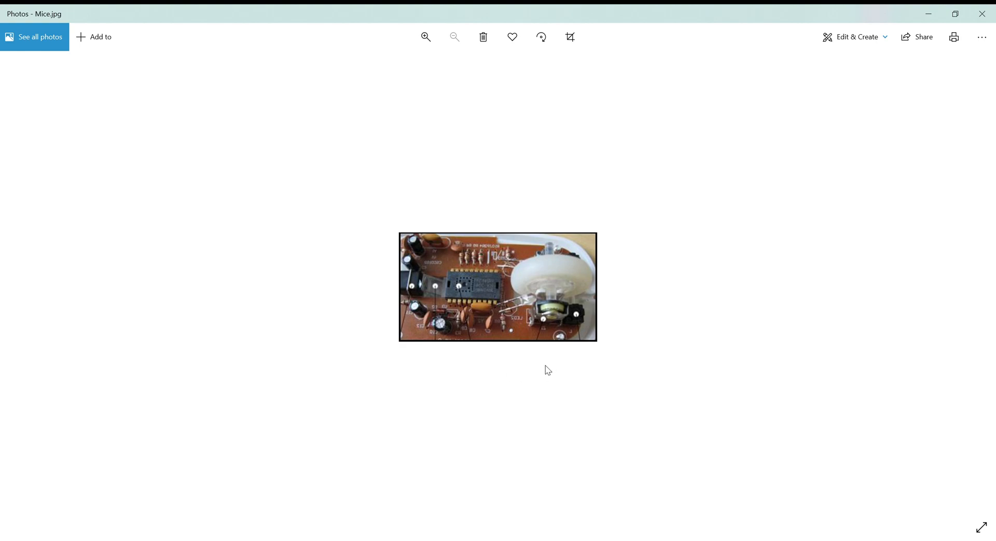
pyautogui.moveTo(633, 353)
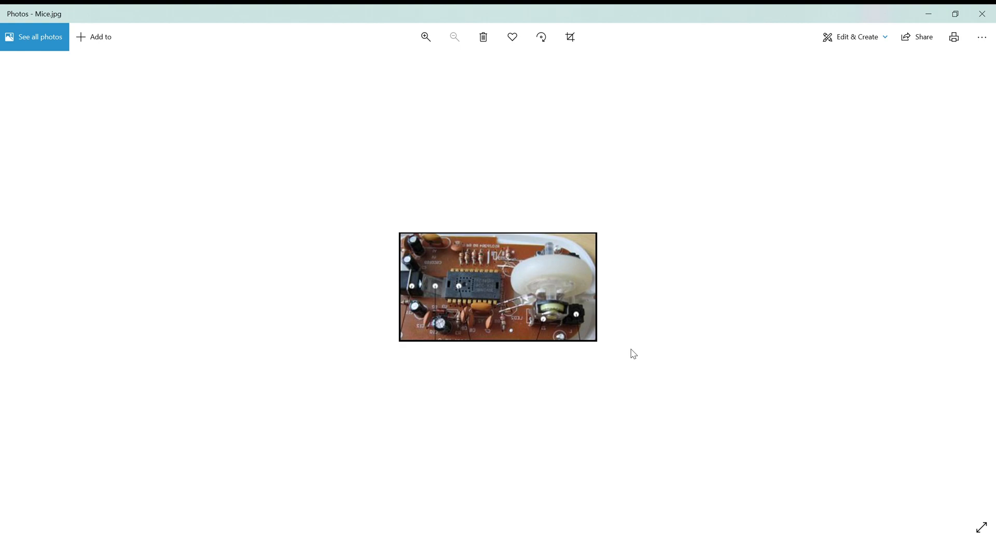
pyautogui.moveTo(862, 205)
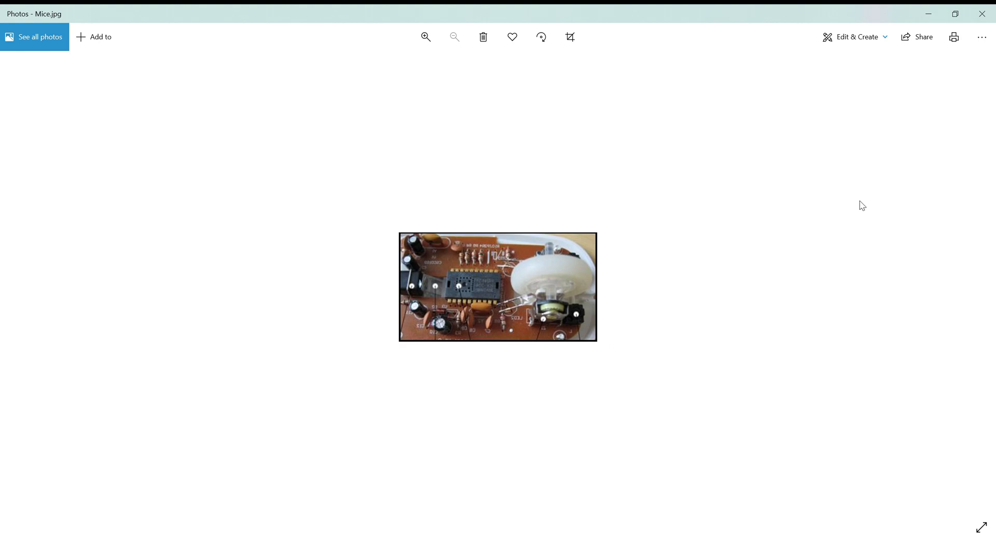